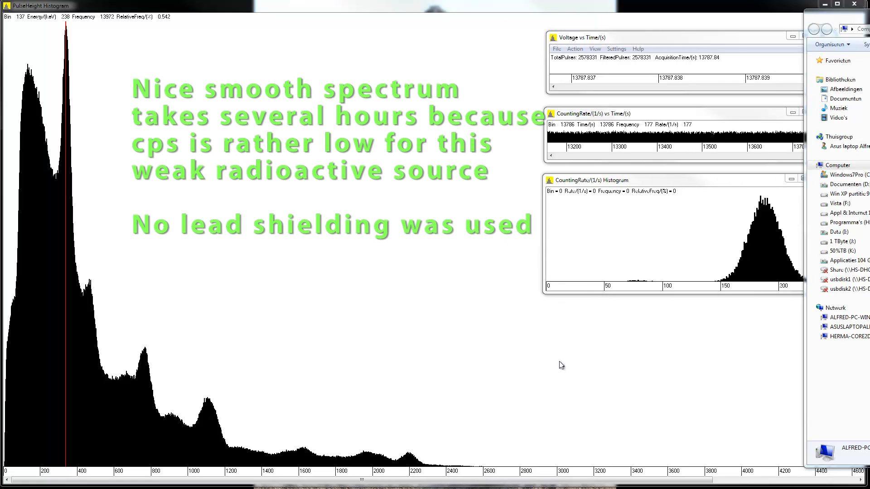
# Show the Th-232 decay chain PDF beside the spectrum and scroll down through Th-228 to Po-216
pyautogui.click(616, 49)
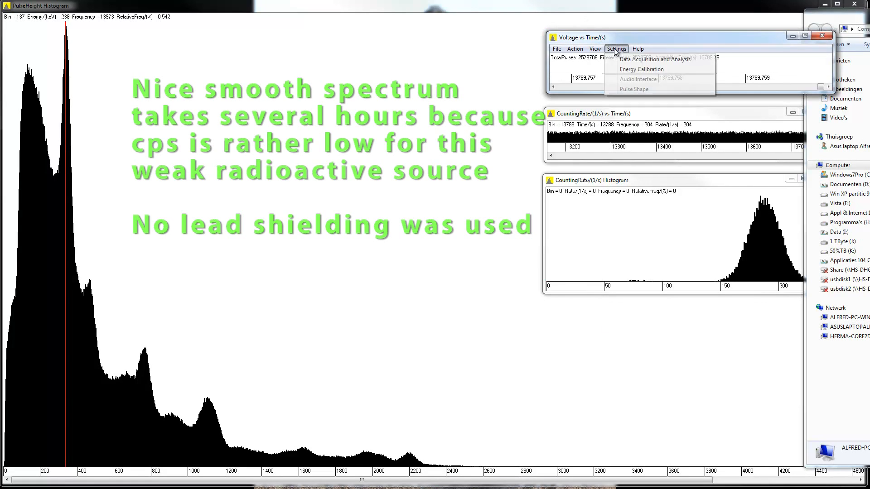
pyautogui.click(617, 49)
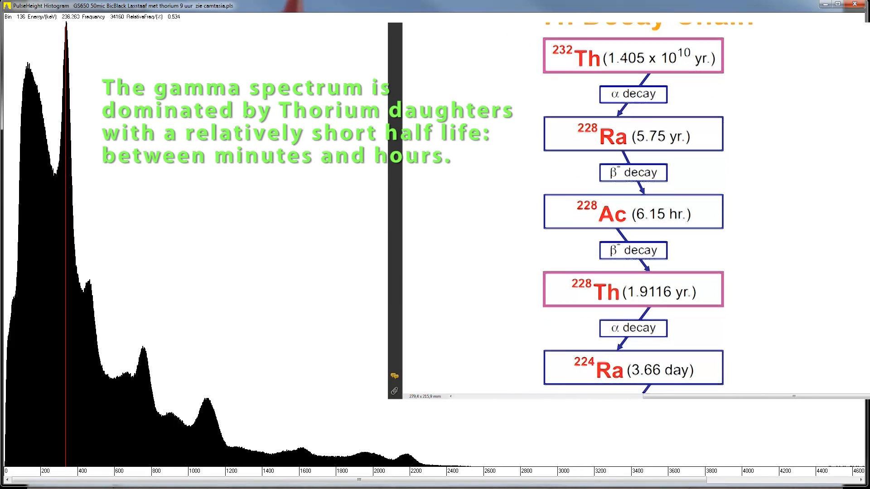
pyautogui.scroll(-3)
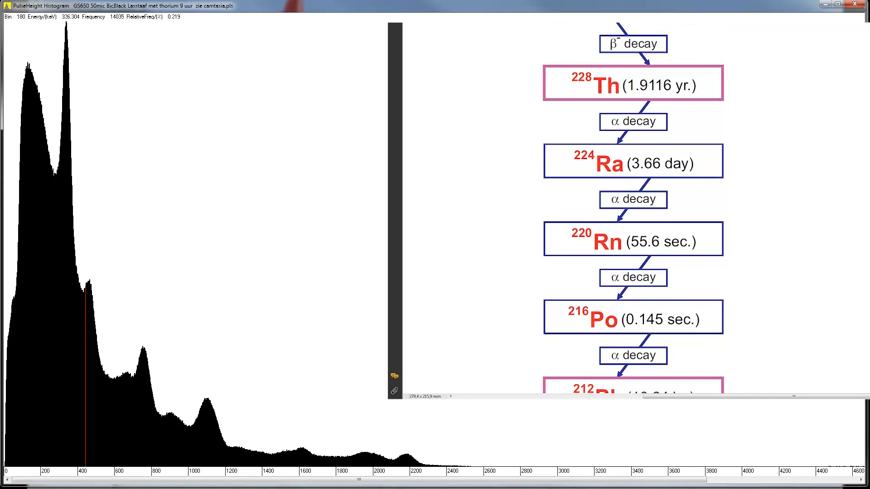
pyautogui.scroll(-3)
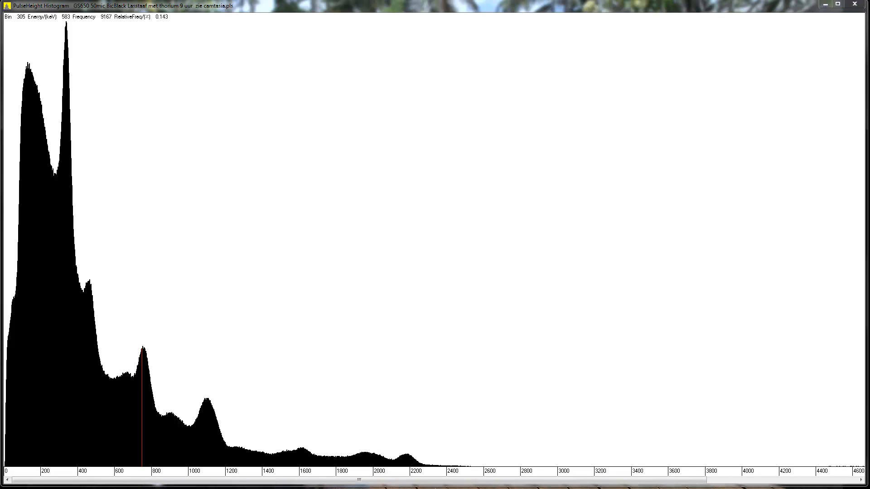
pyautogui.moveTo(68, 436)
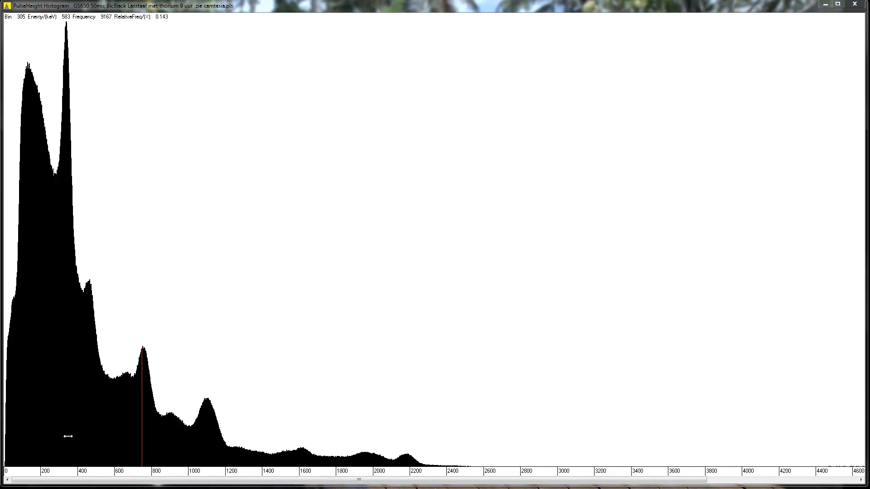